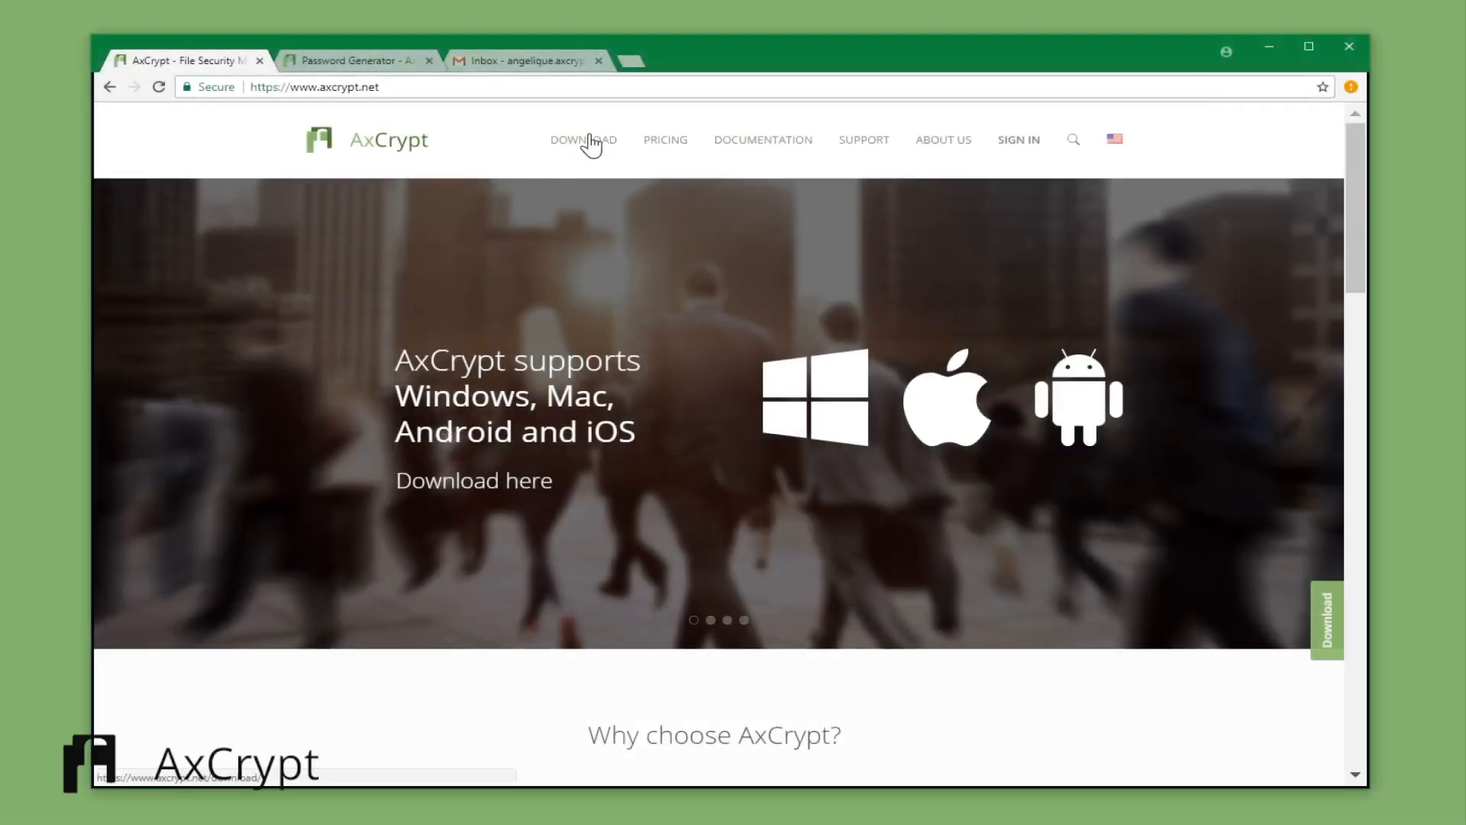
Download the AxCrypt for Windows installer from the website and run it
left_click(584, 139)
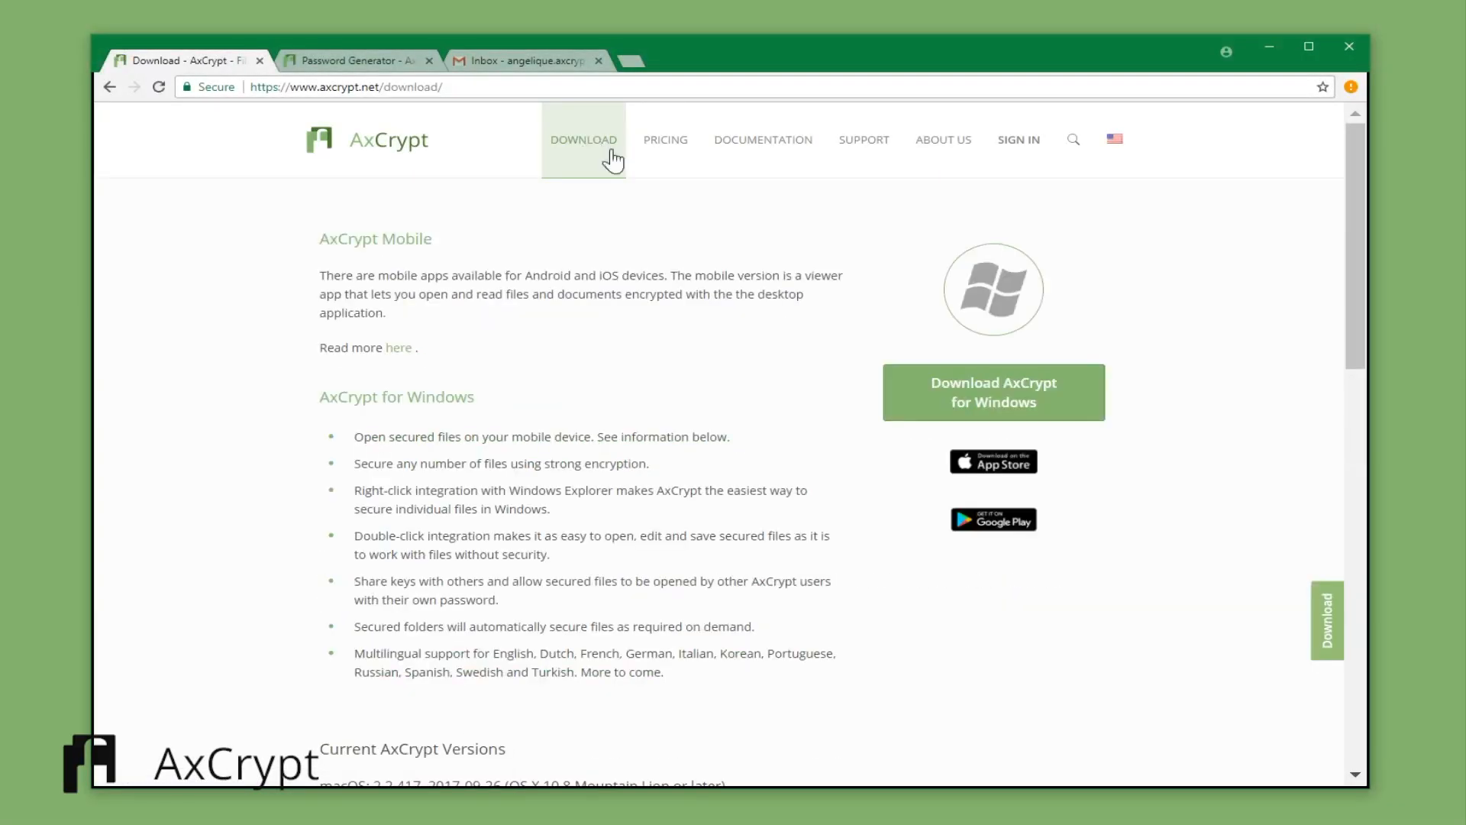
left_click(993, 393)
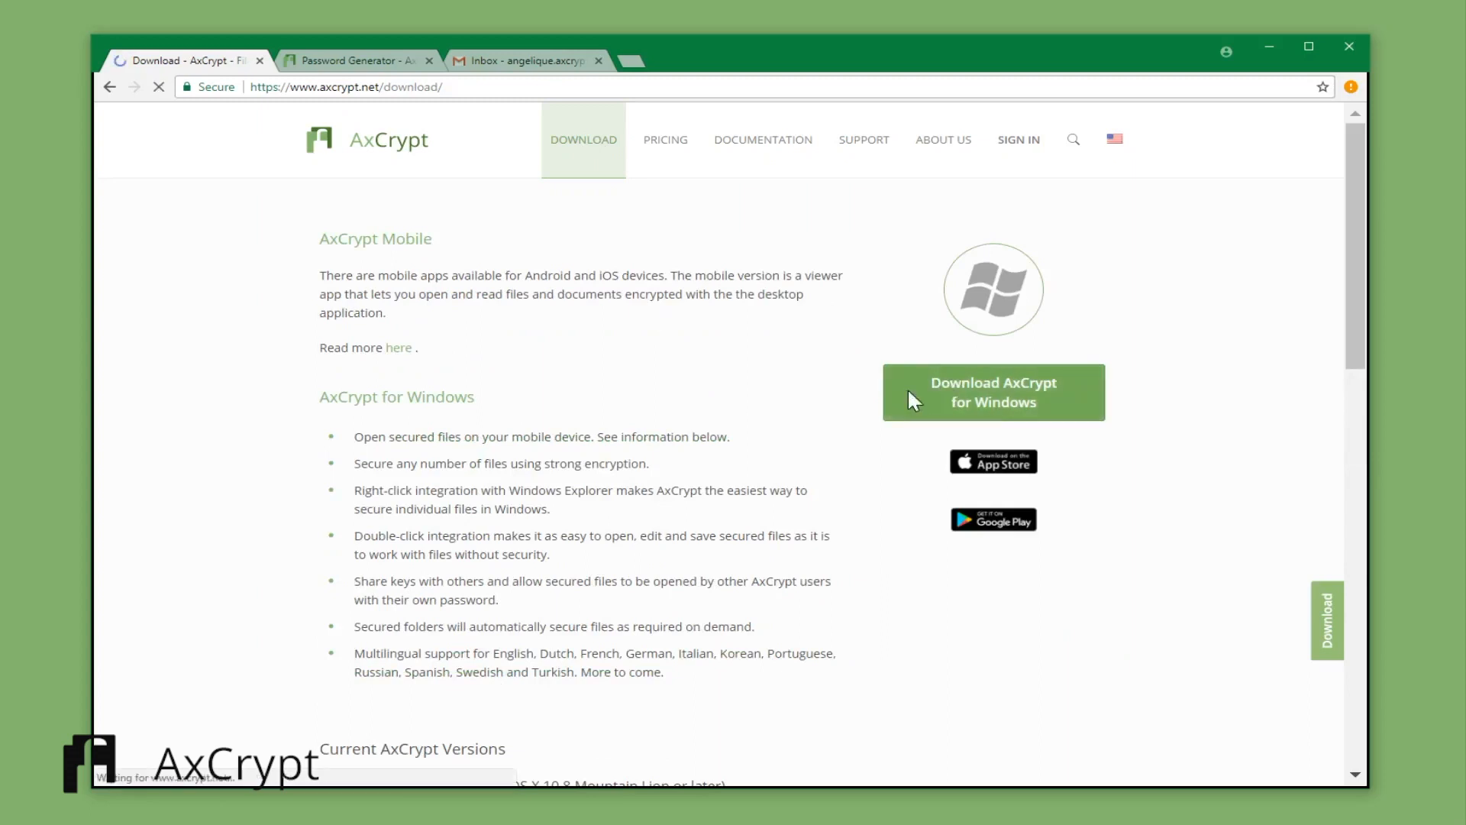
left_click(993, 393)
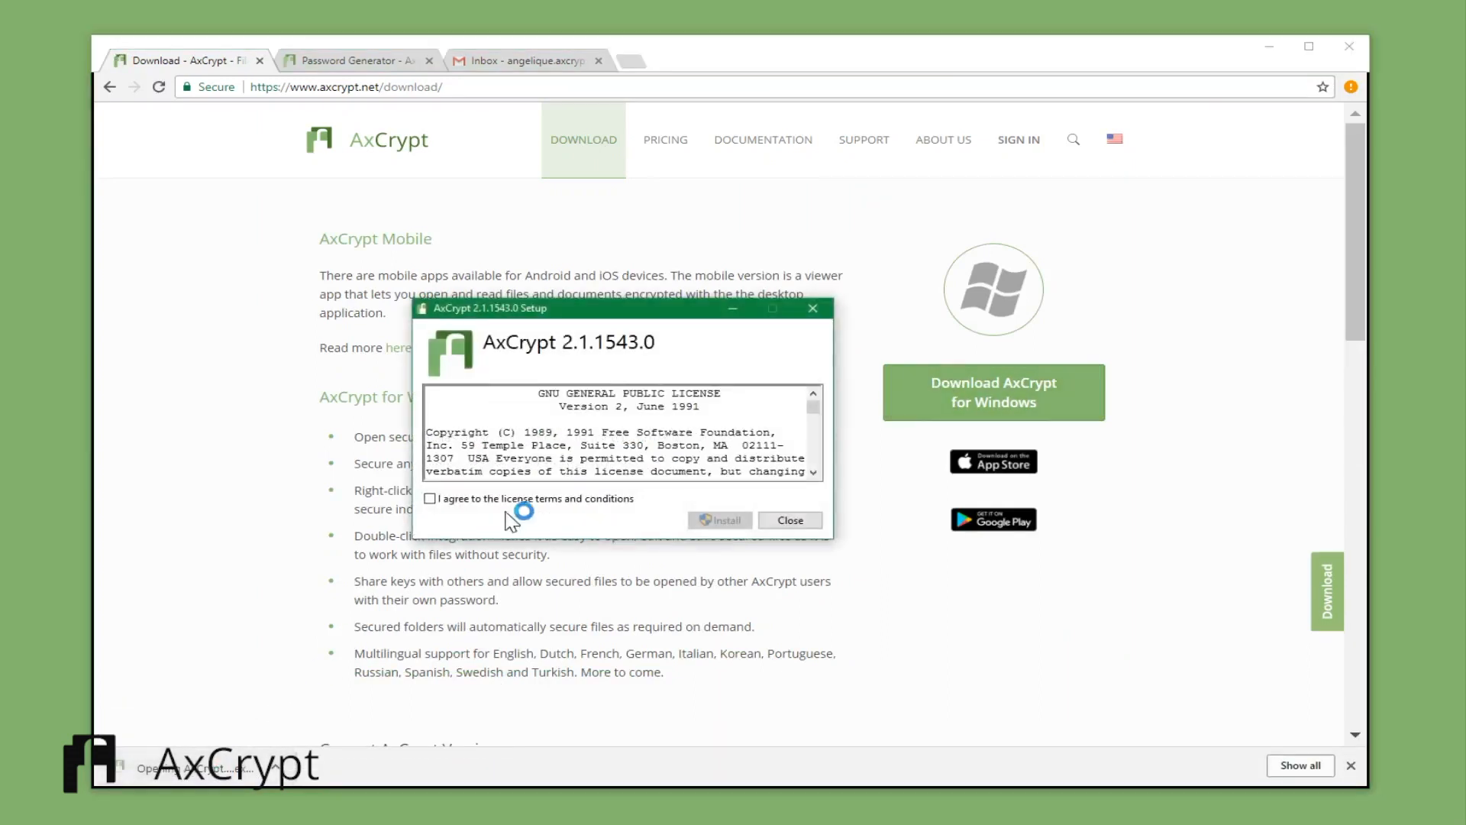
Accept the license terms and install AxCrypt 2.1.1543.0
scroll("down", 3)
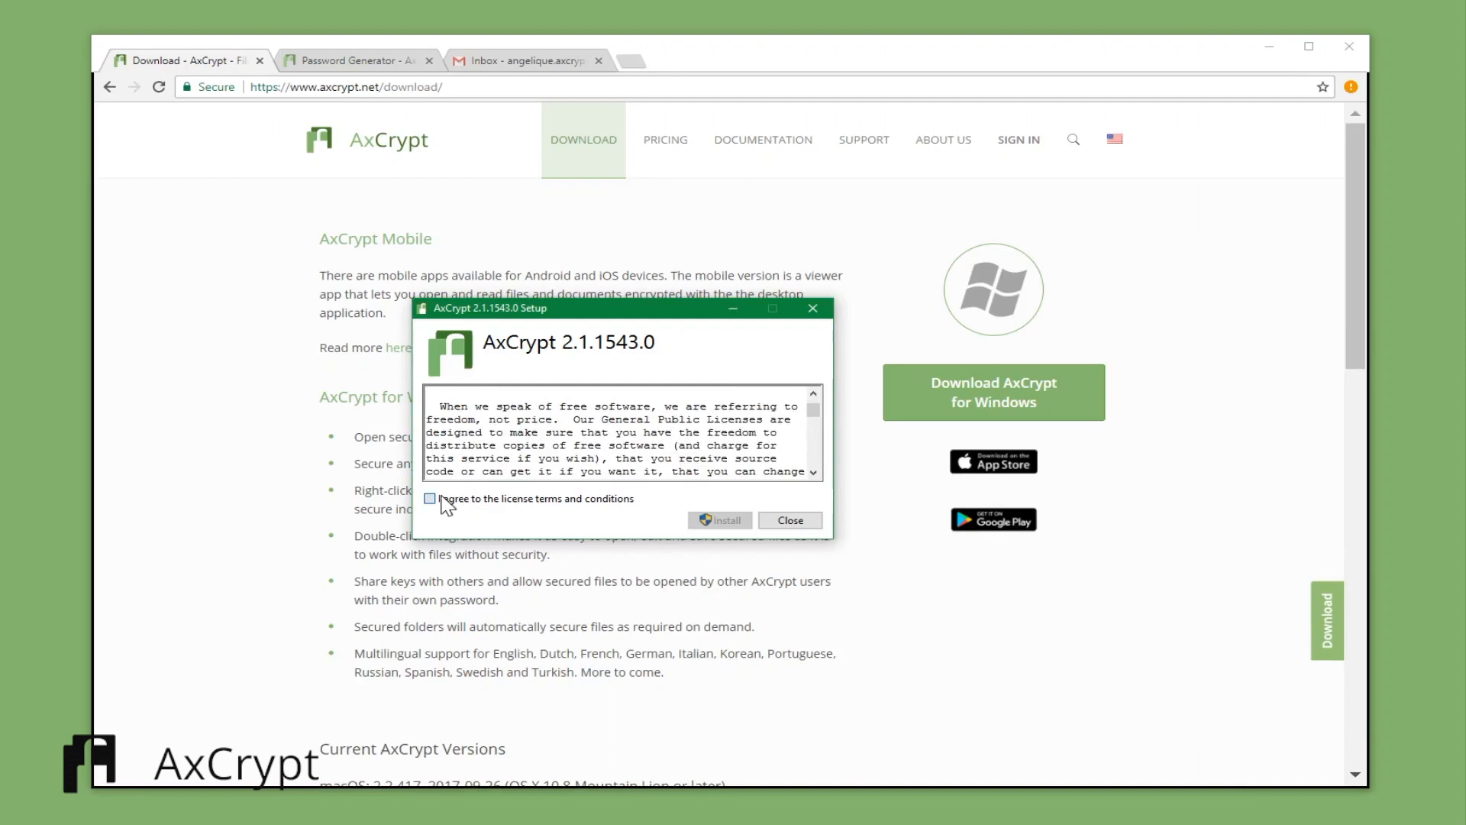
left_click(430, 498)
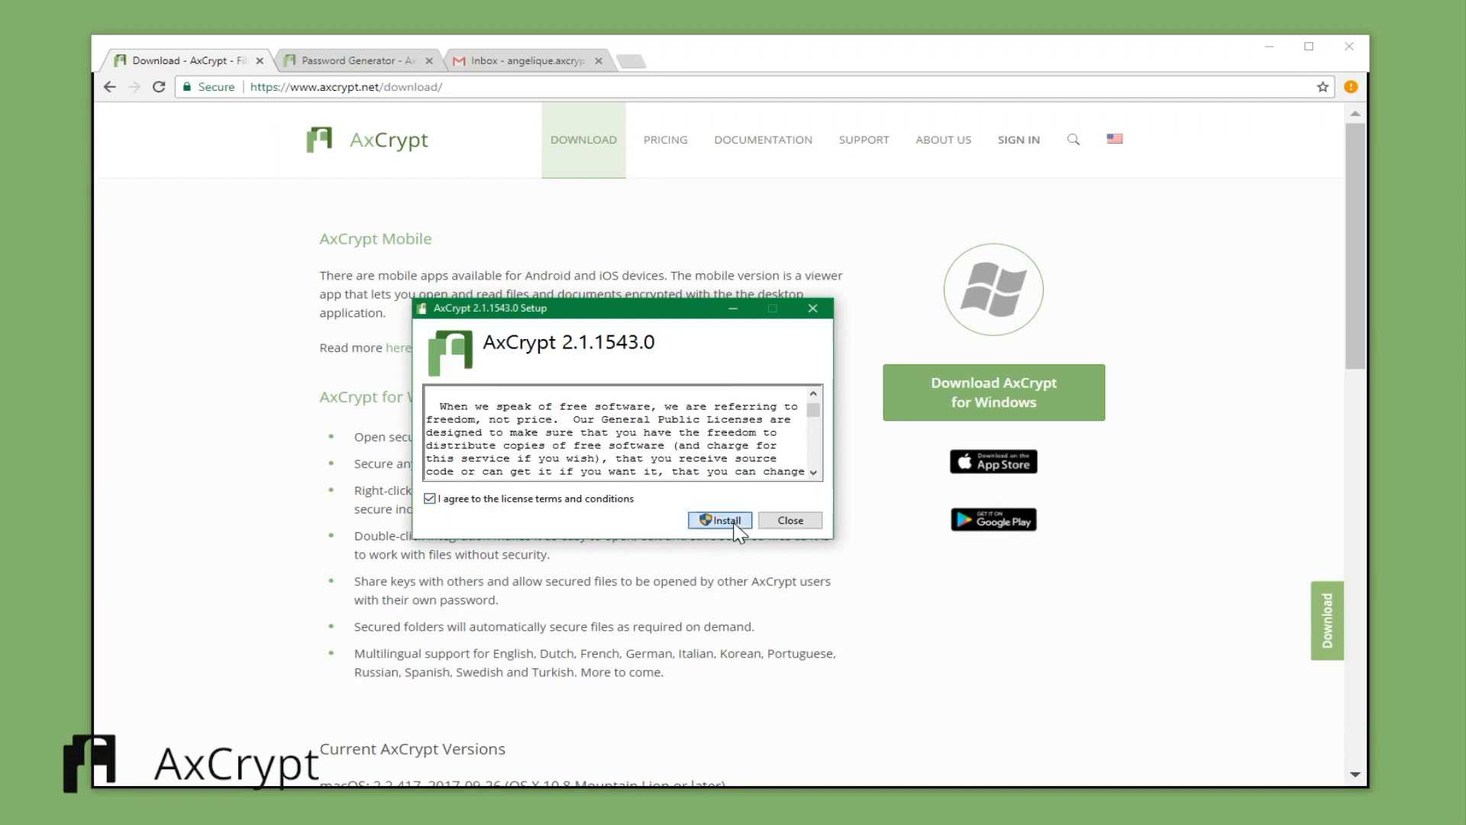
left_click(720, 519)
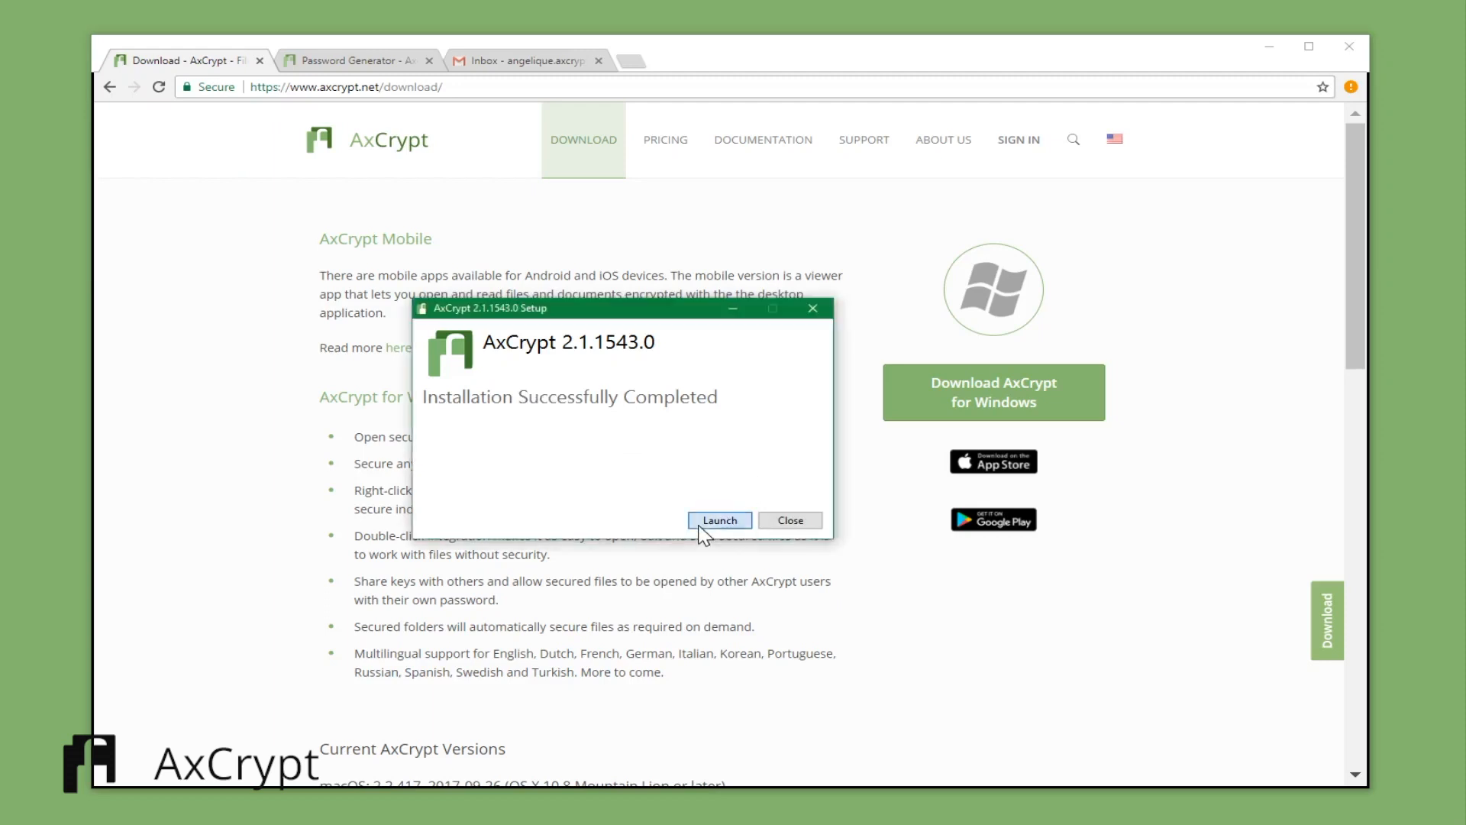
Launch AxCrypt and sign up an AxCrypt ID with the email address
left_click(720, 519)
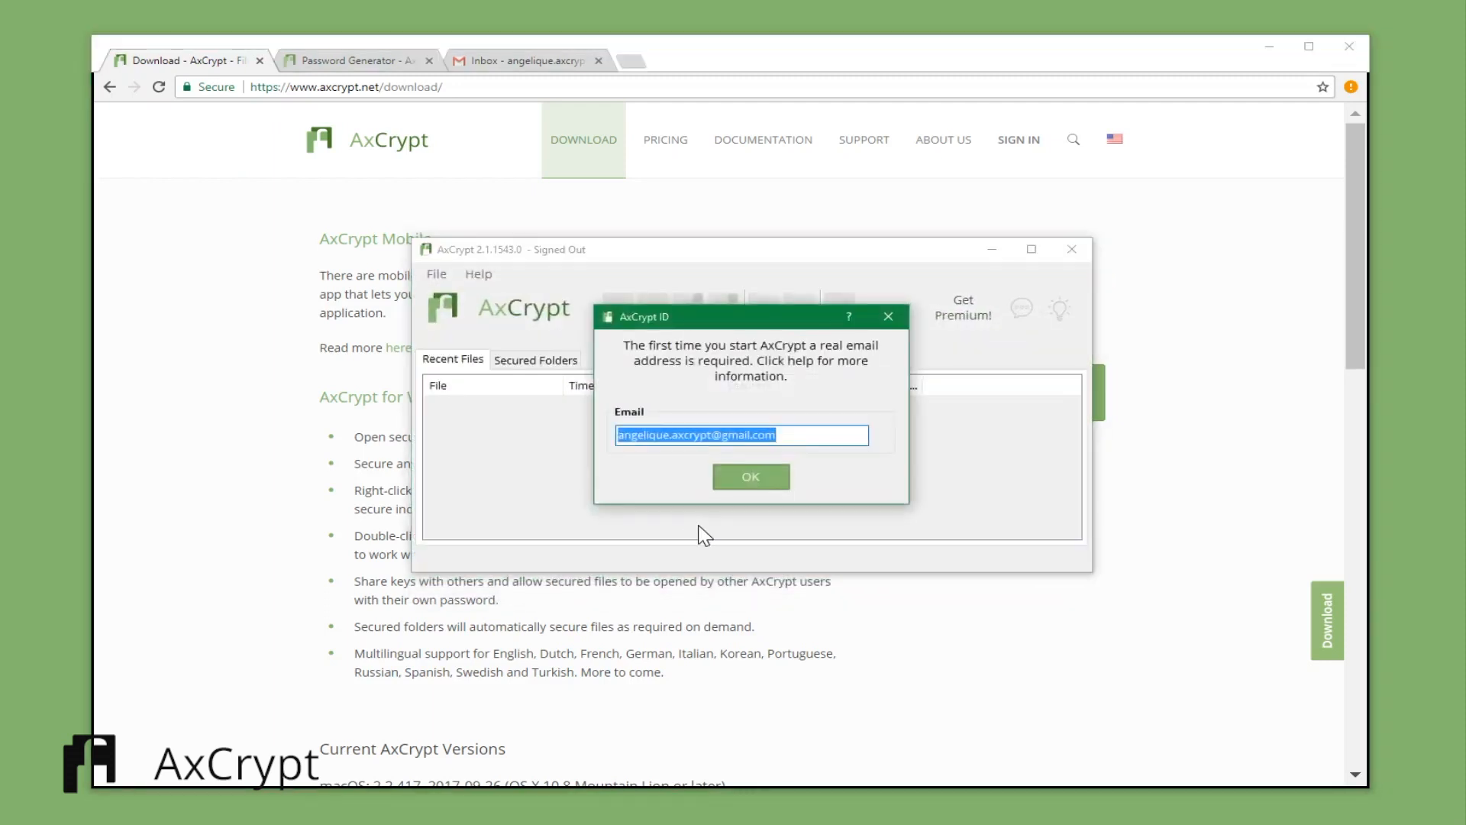
mouse_move(831, 435)
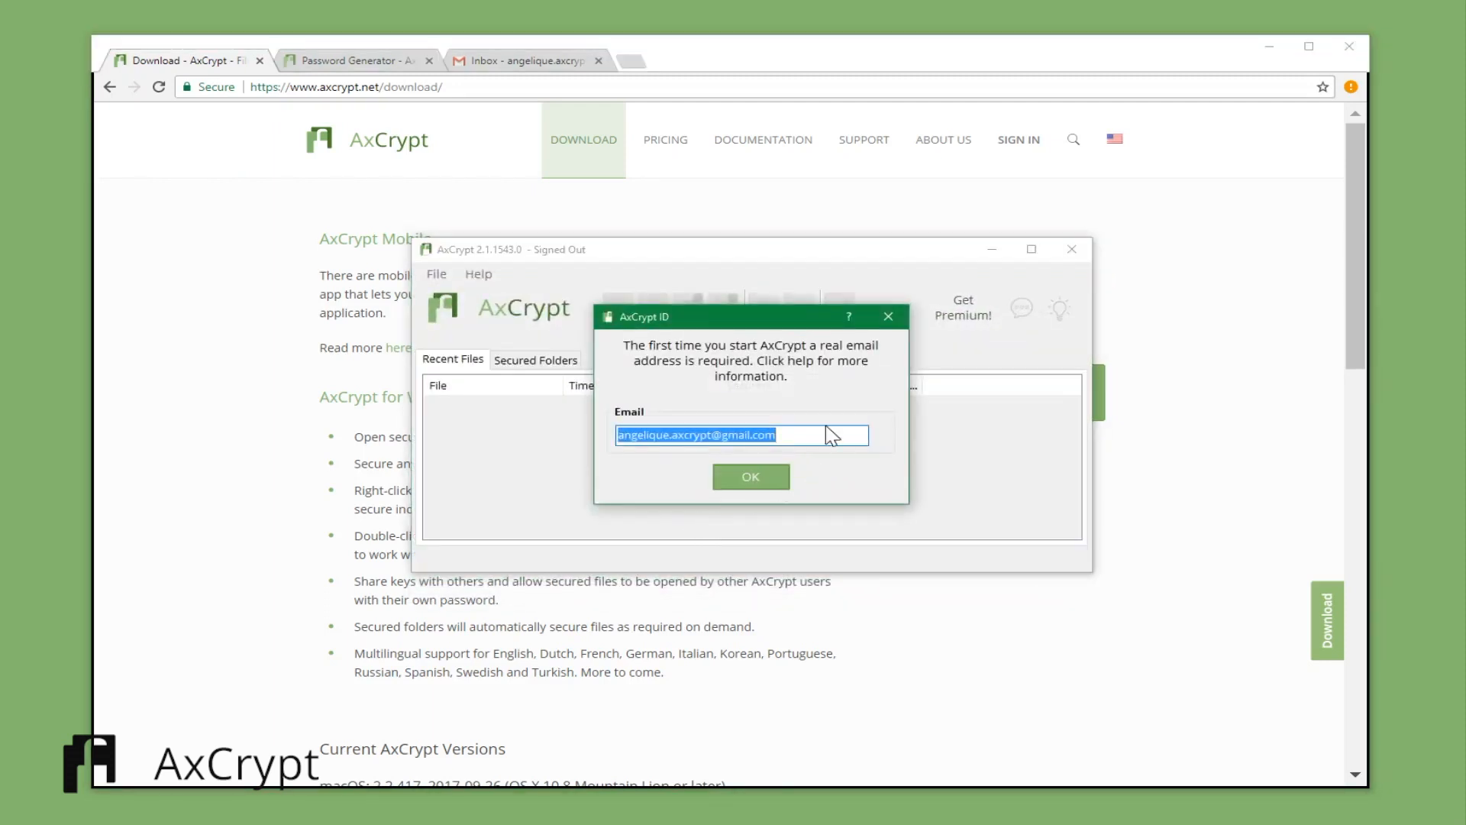
left_click(750, 476)
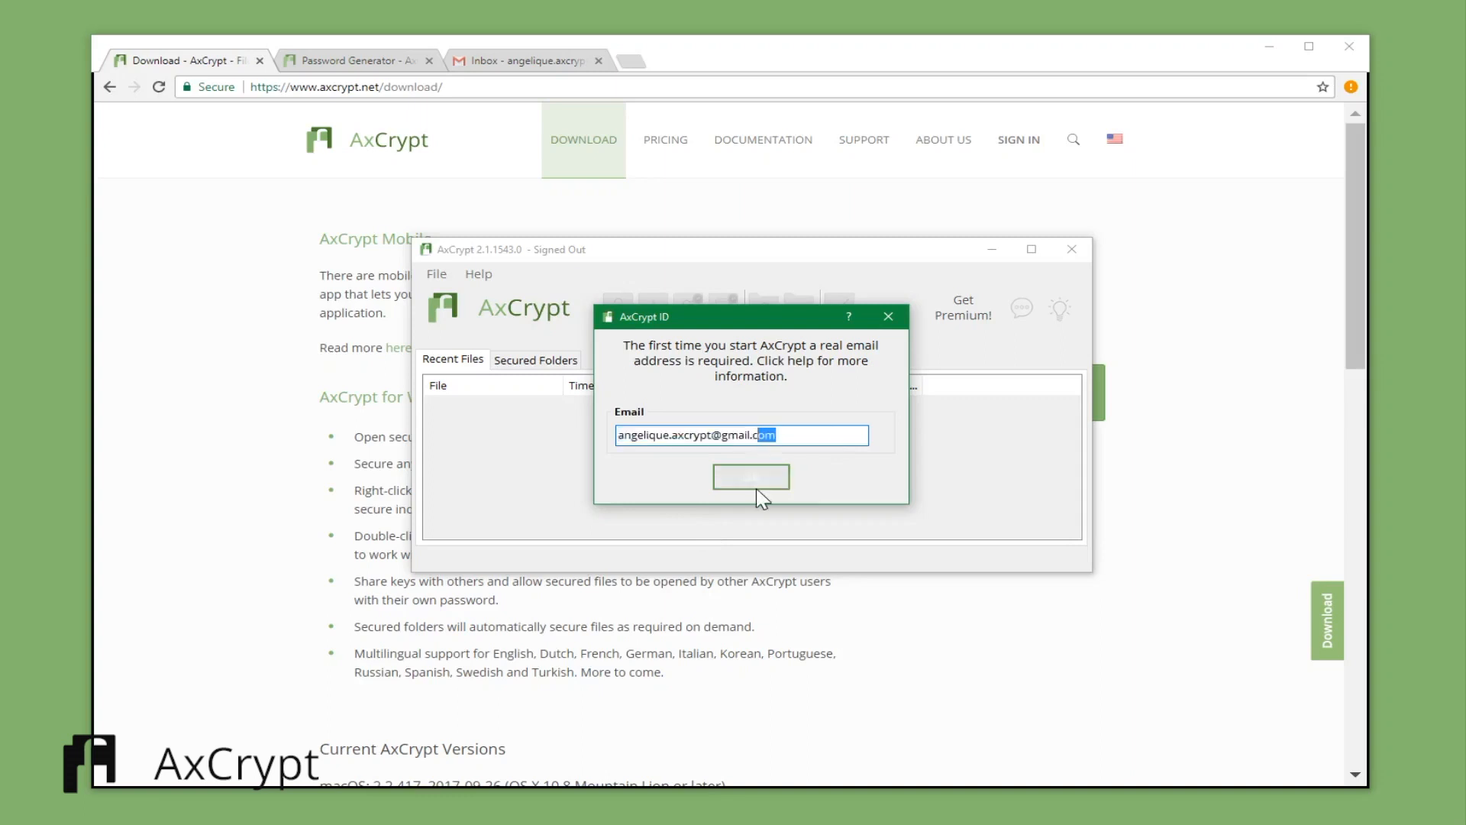
left_click(752, 476)
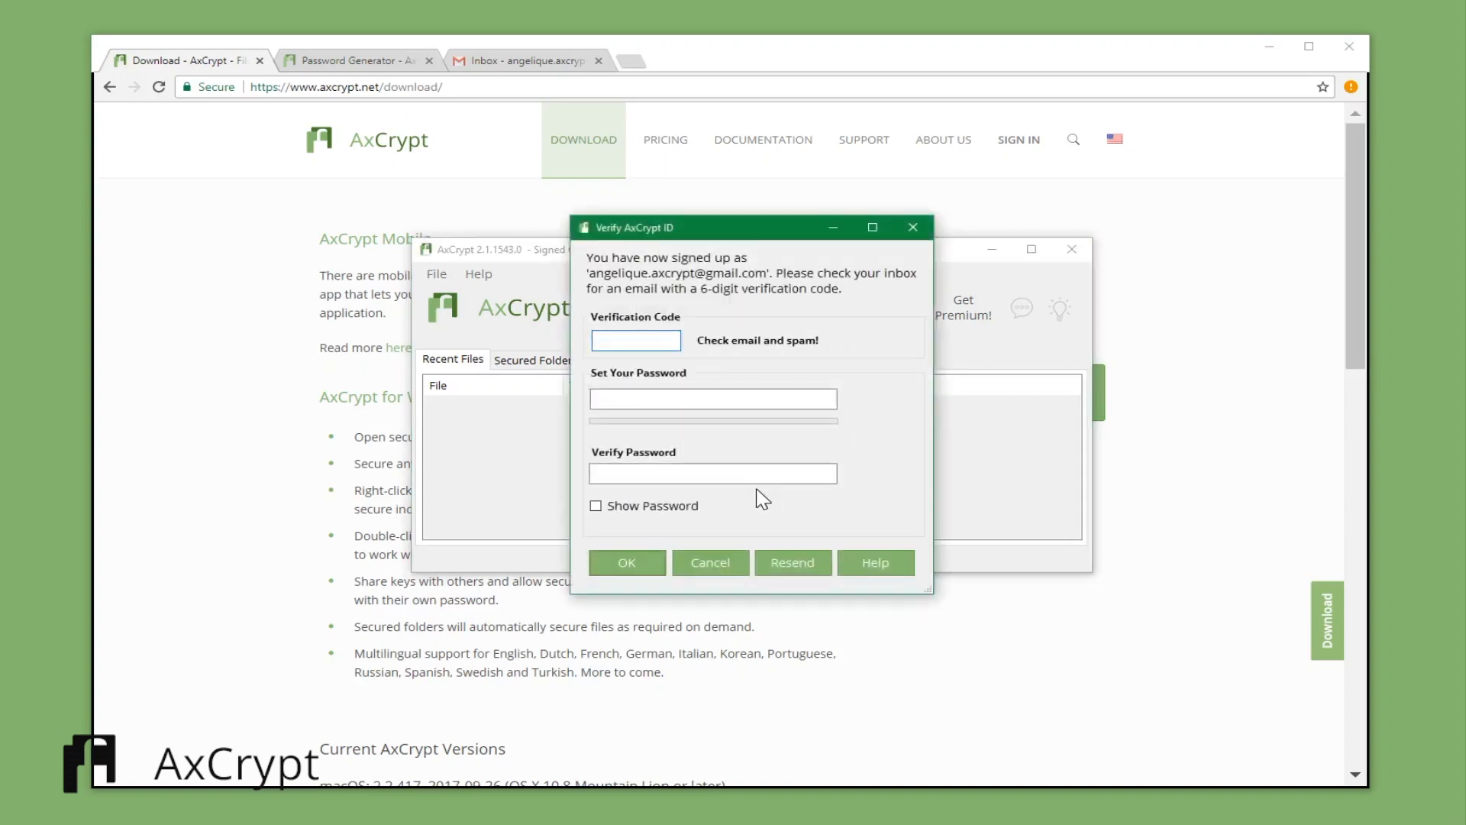
left_click(635, 339)
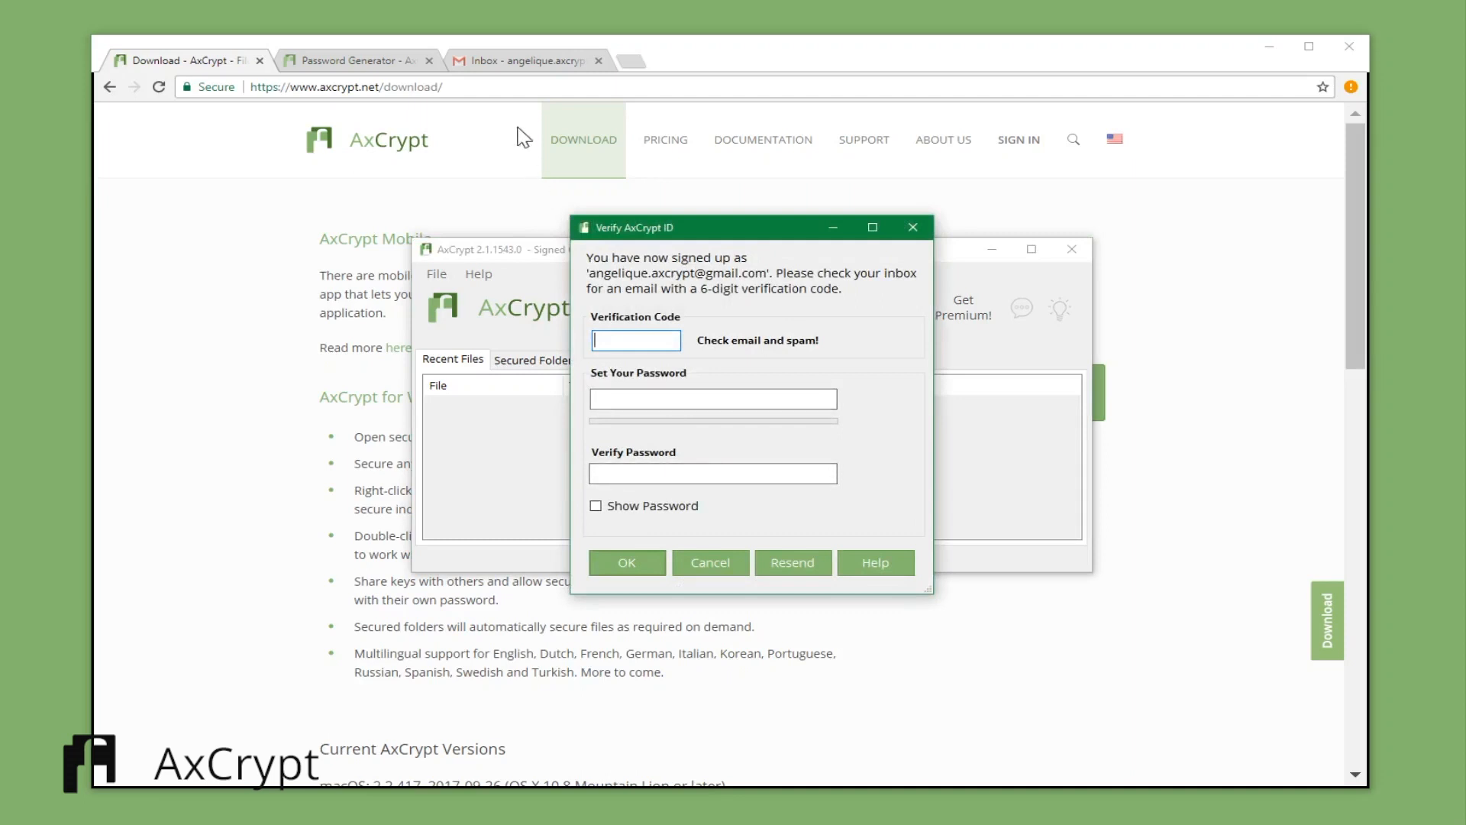
left_click(523, 59)
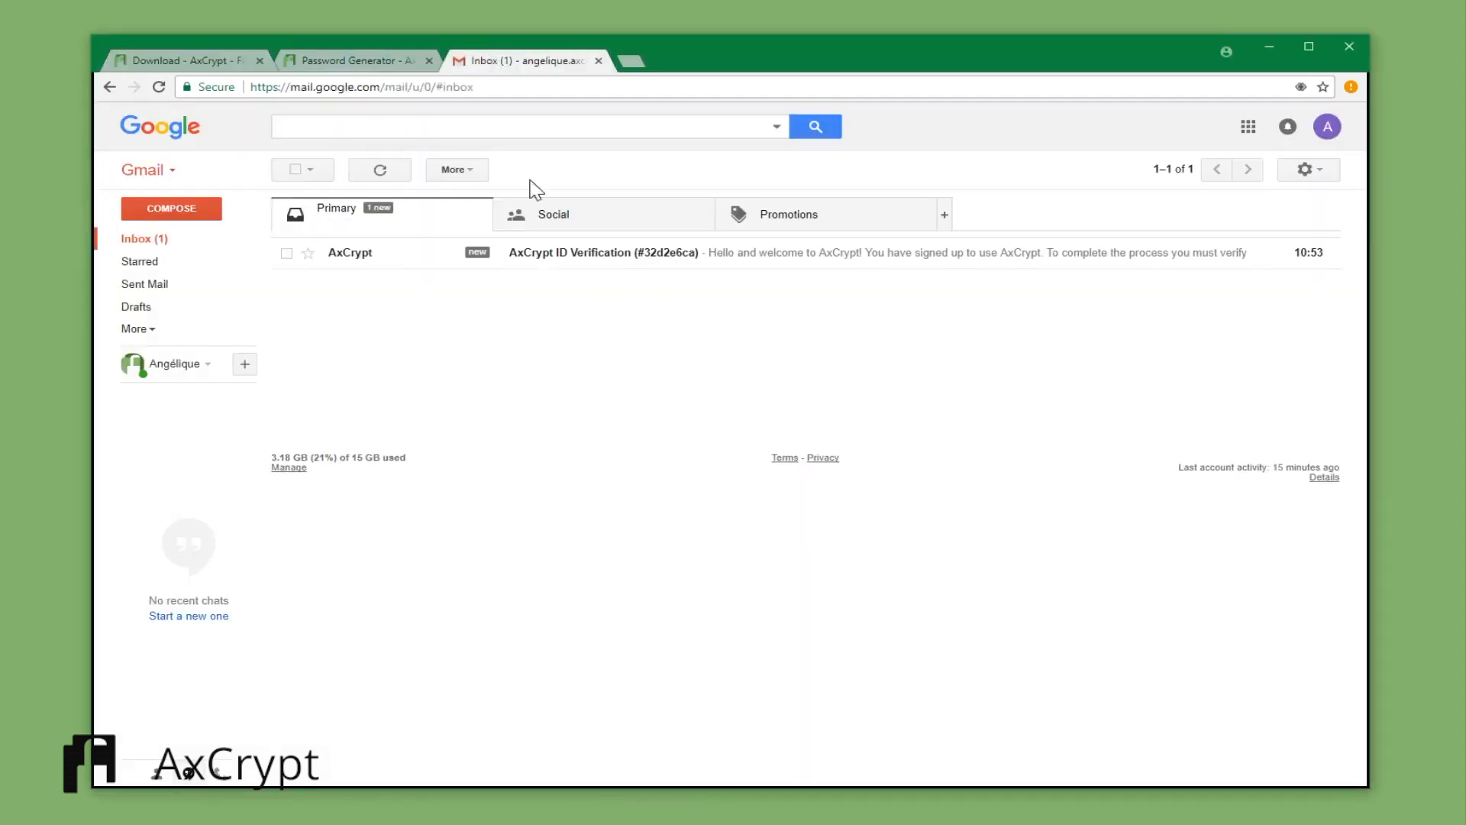
left_click(602, 252)
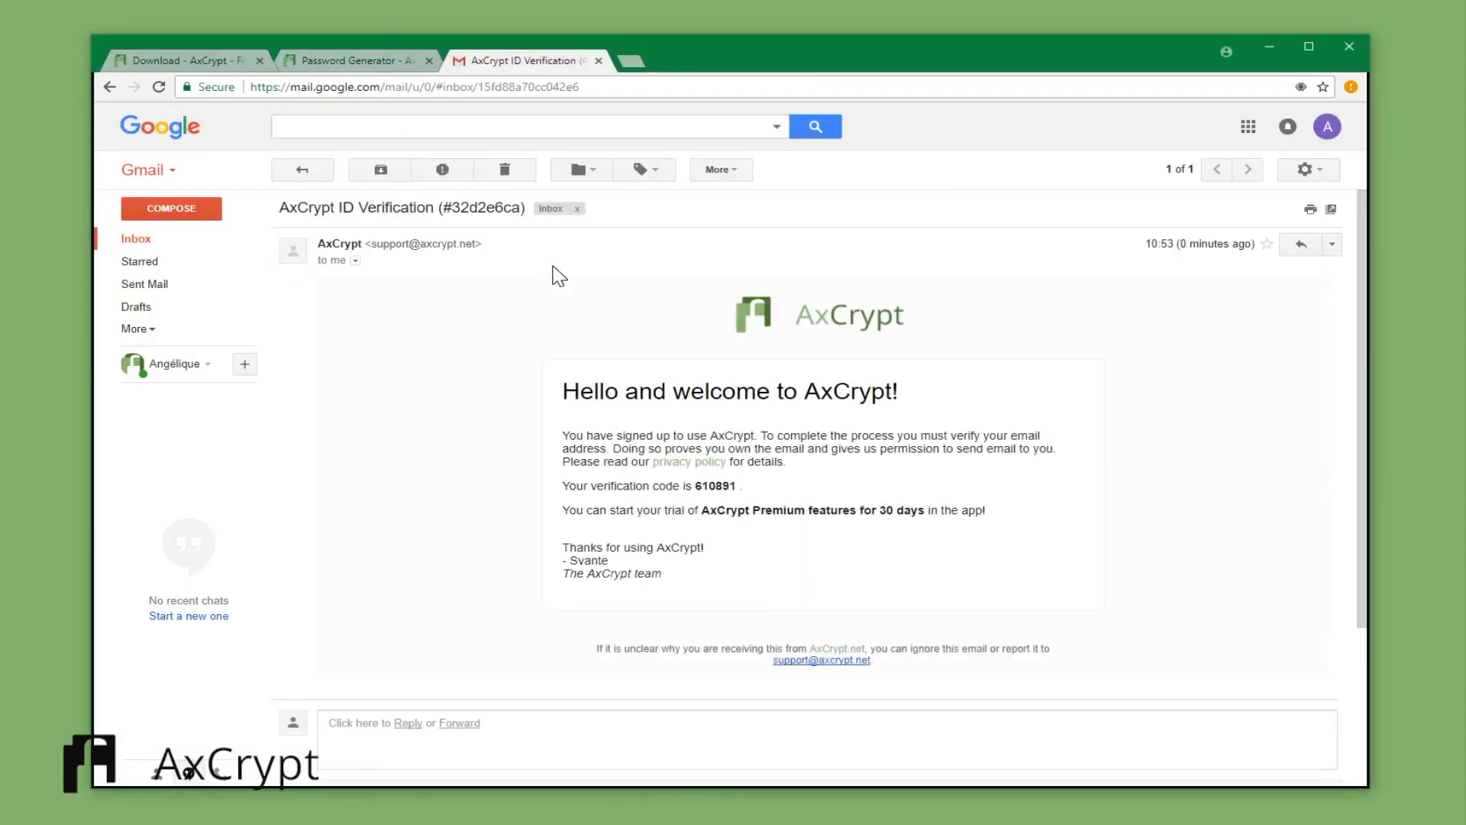
double_click(717, 486)
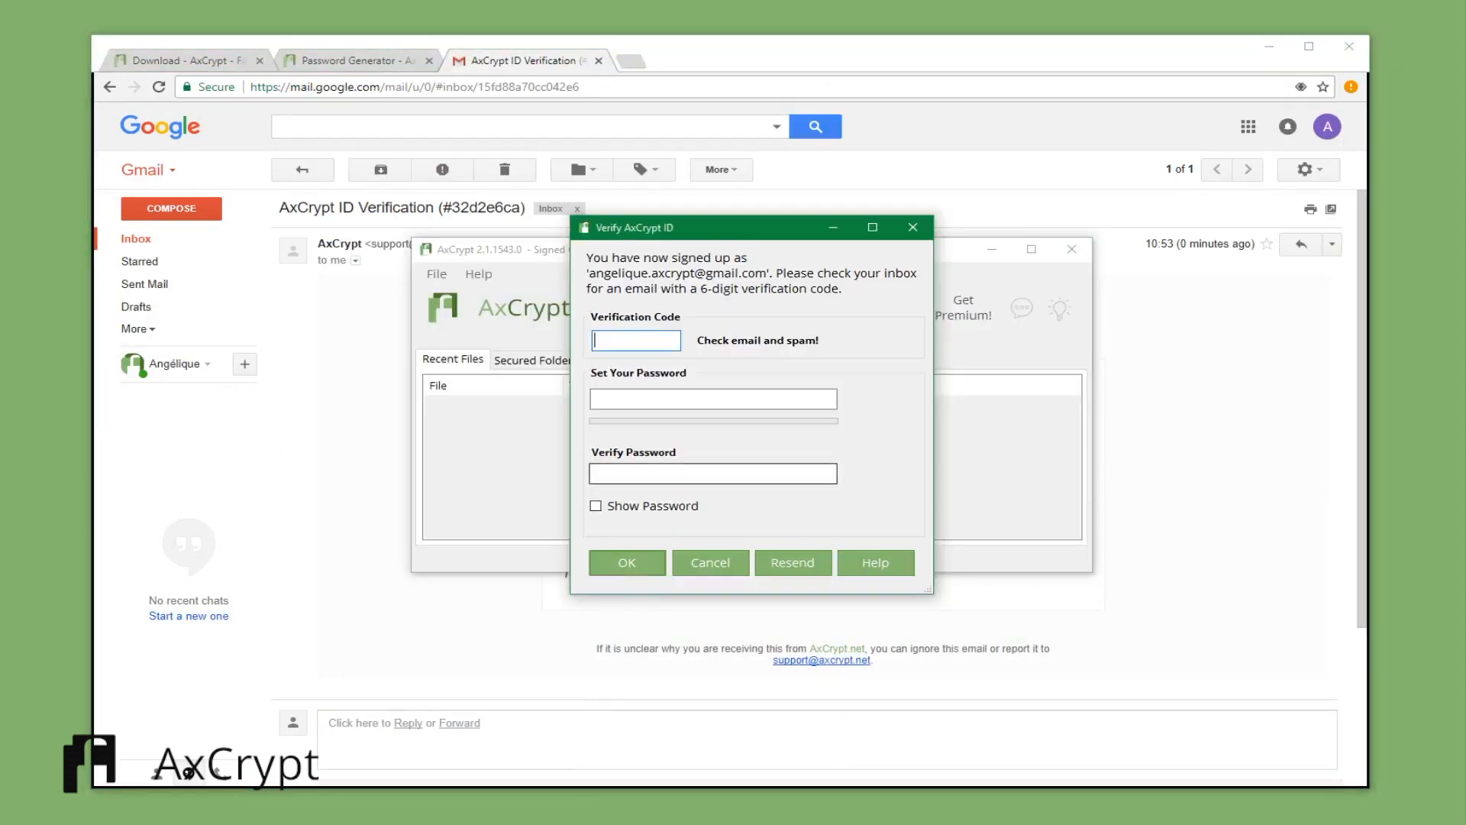
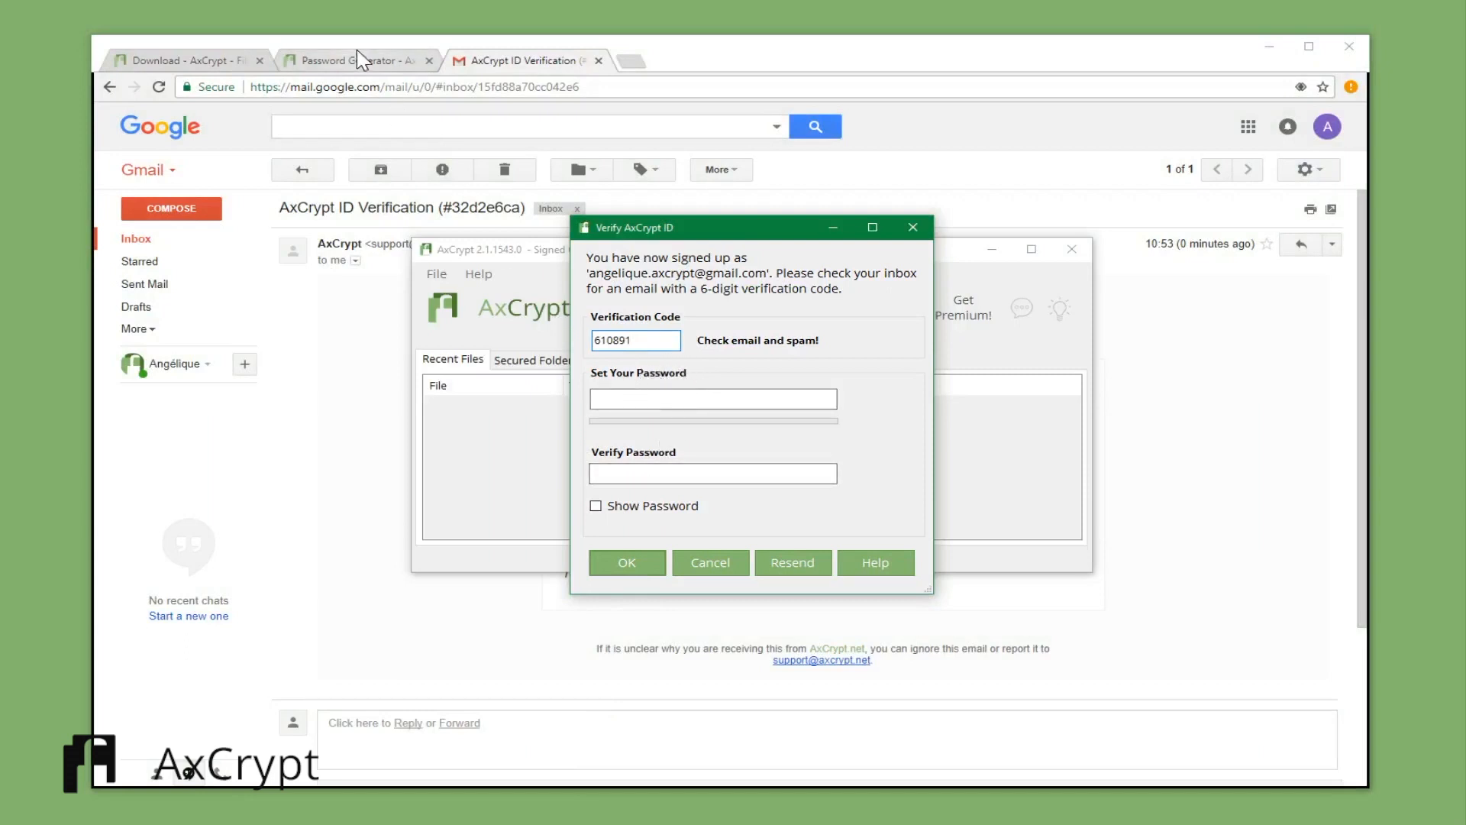
left_click(356, 59)
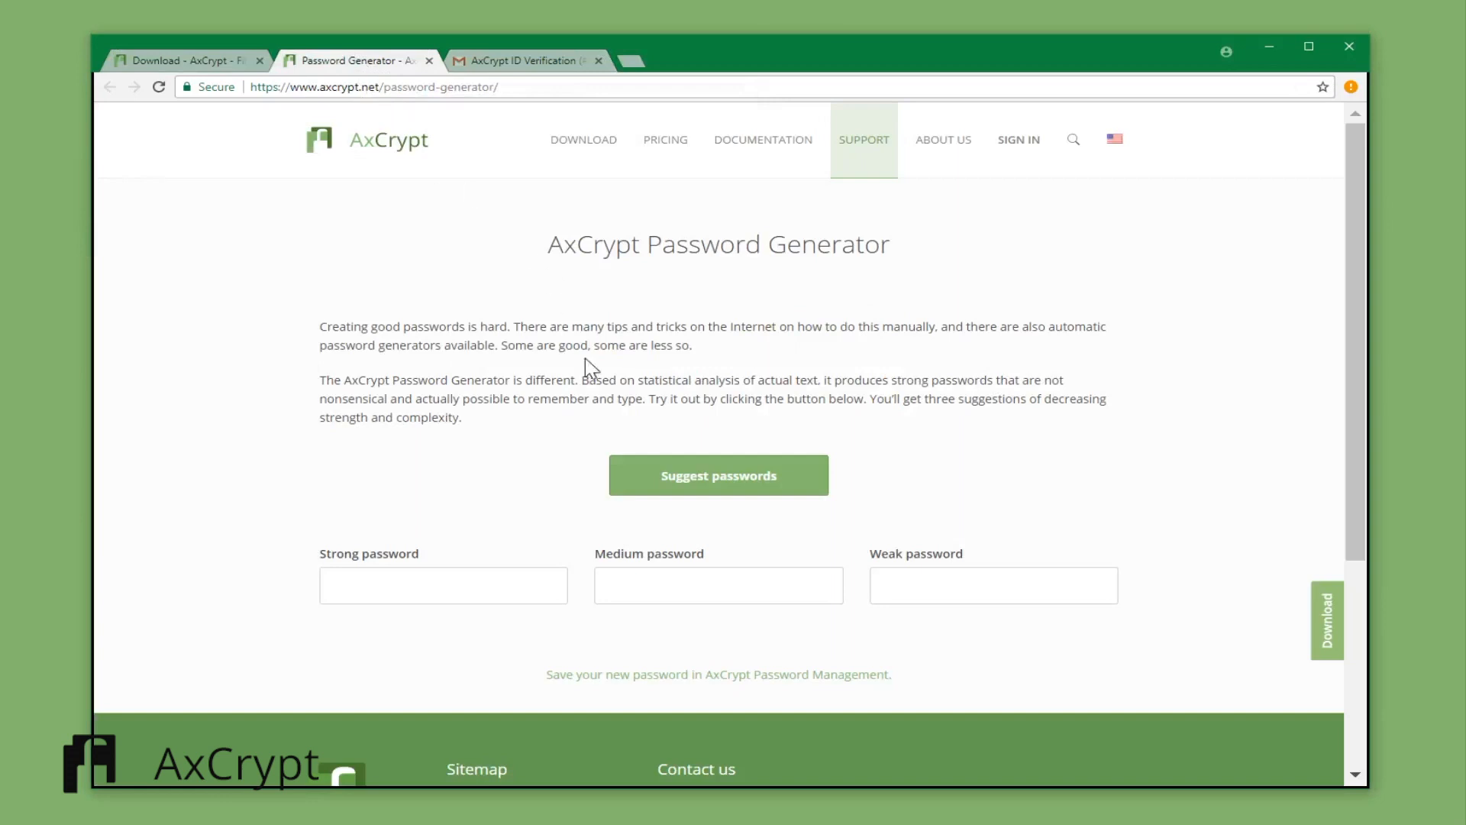
Verify the AxCrypt ID with a suggested strong password, reaching the welcome dialog
left_click(718, 475)
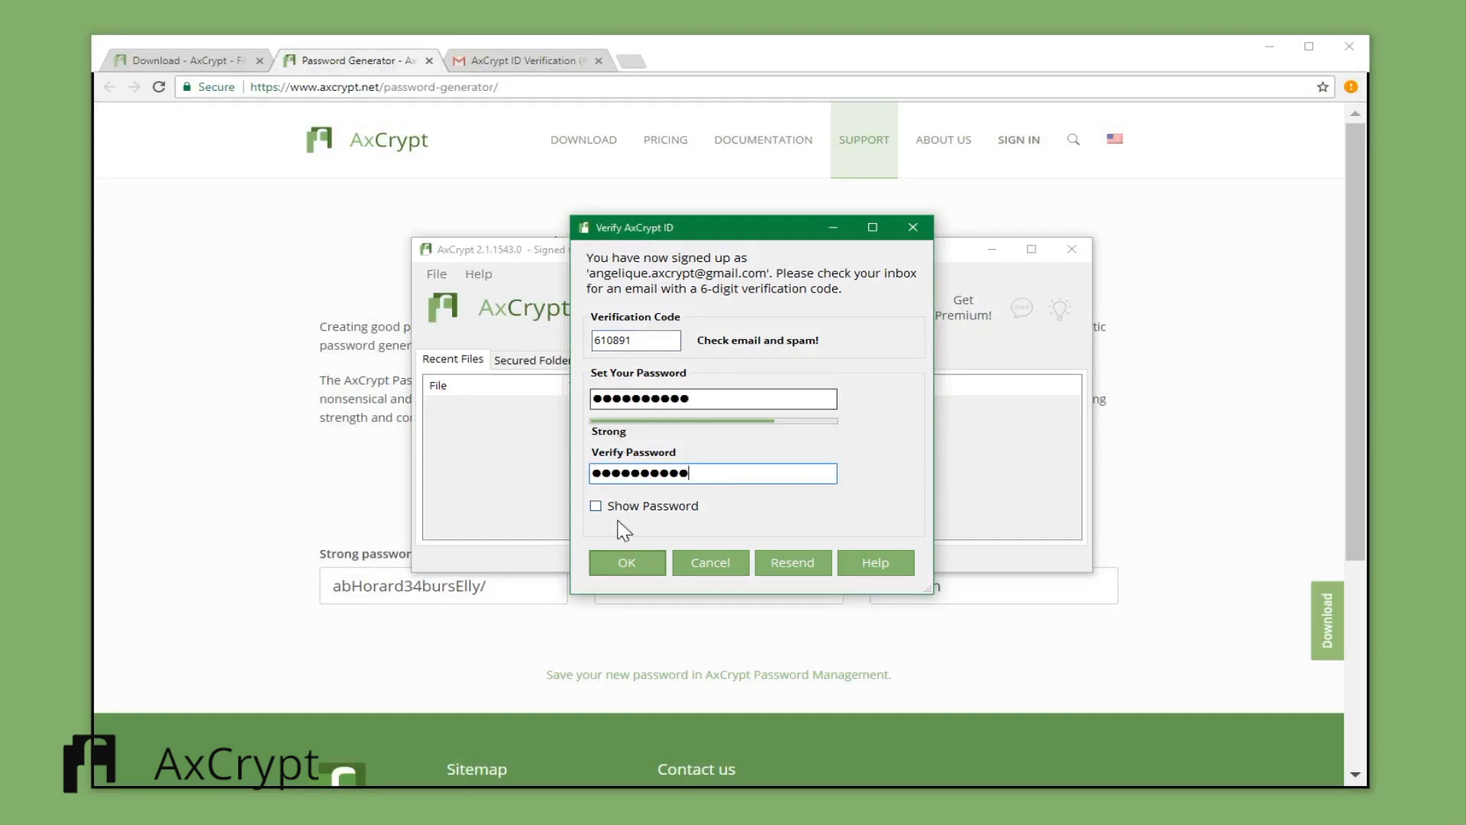
left_click(626, 562)
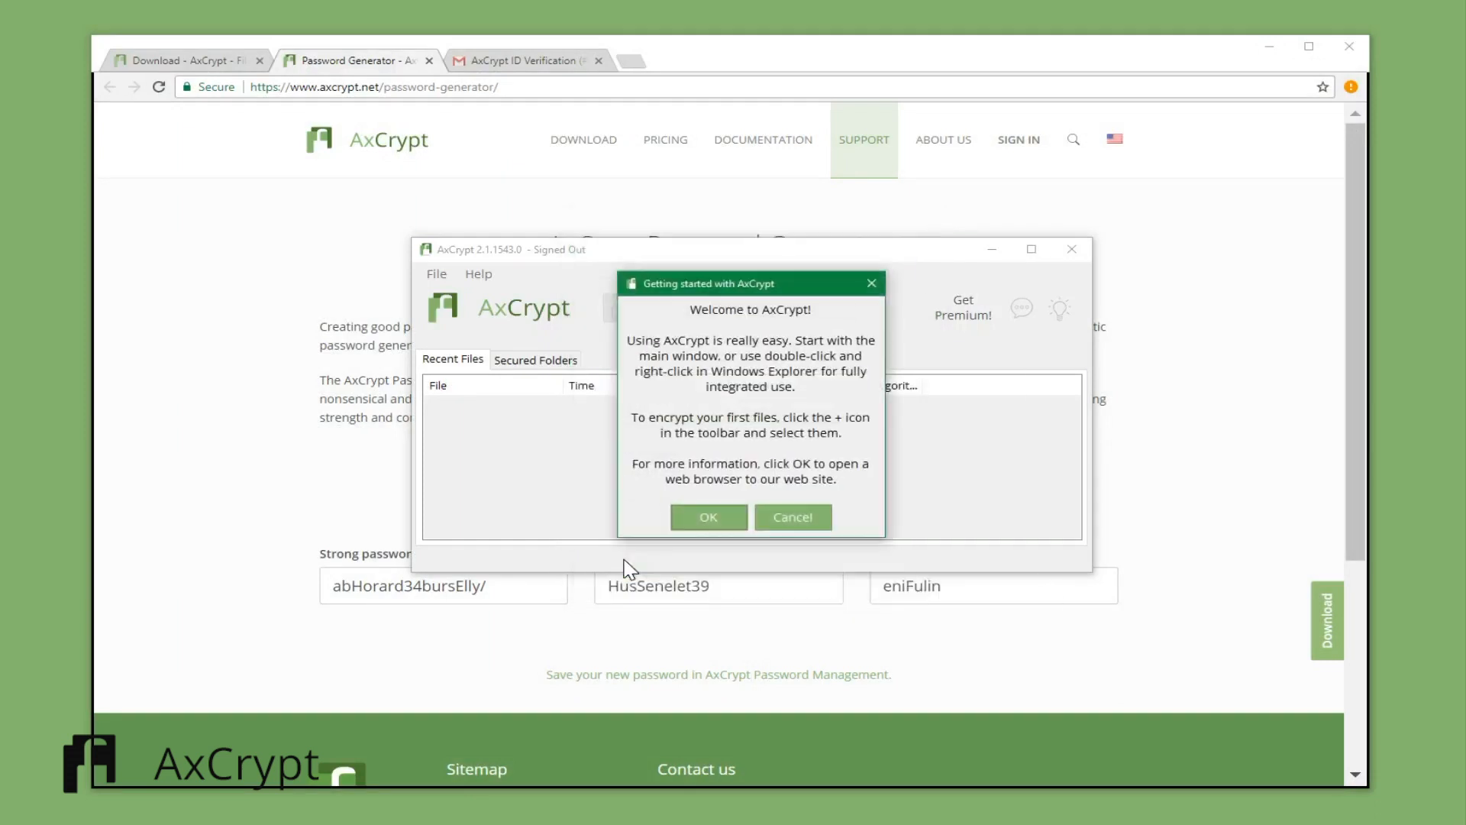